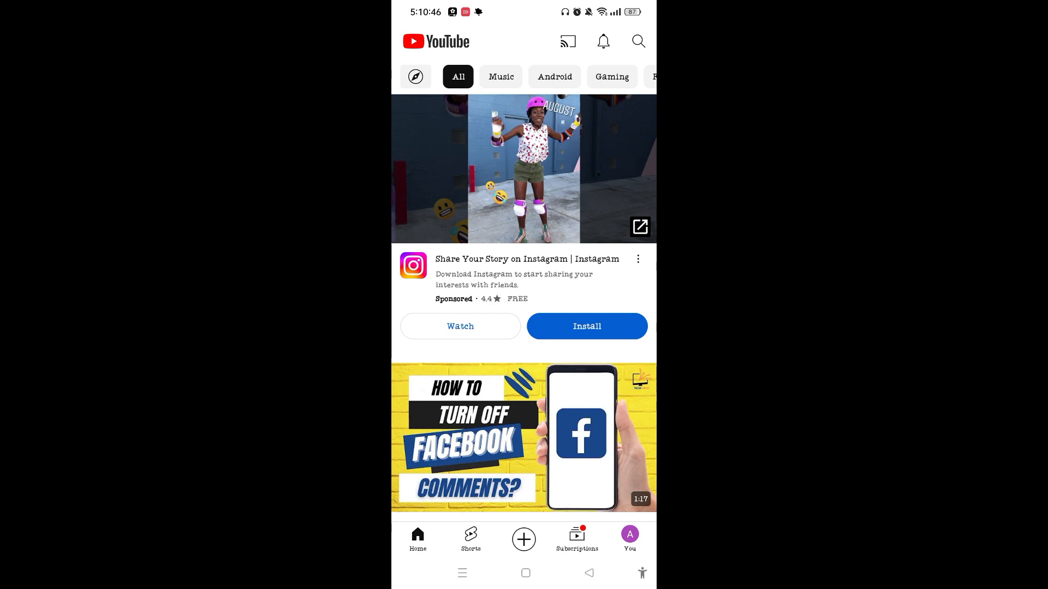
Step: Go to the You account page from the bottom navigation
click(629, 539)
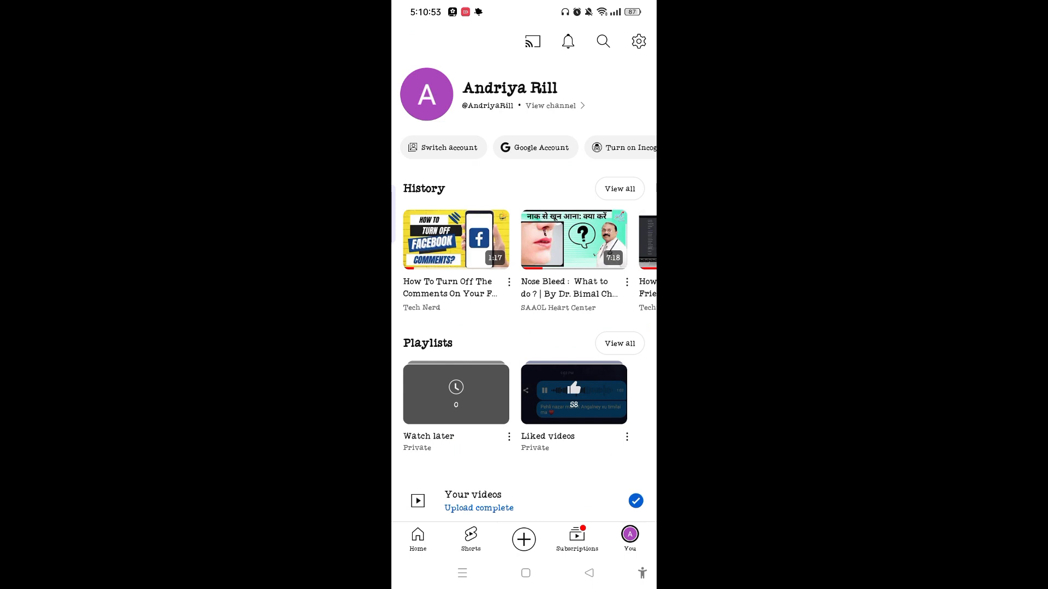
Step: Show Your videos filtered to Shorts only
click(472, 501)
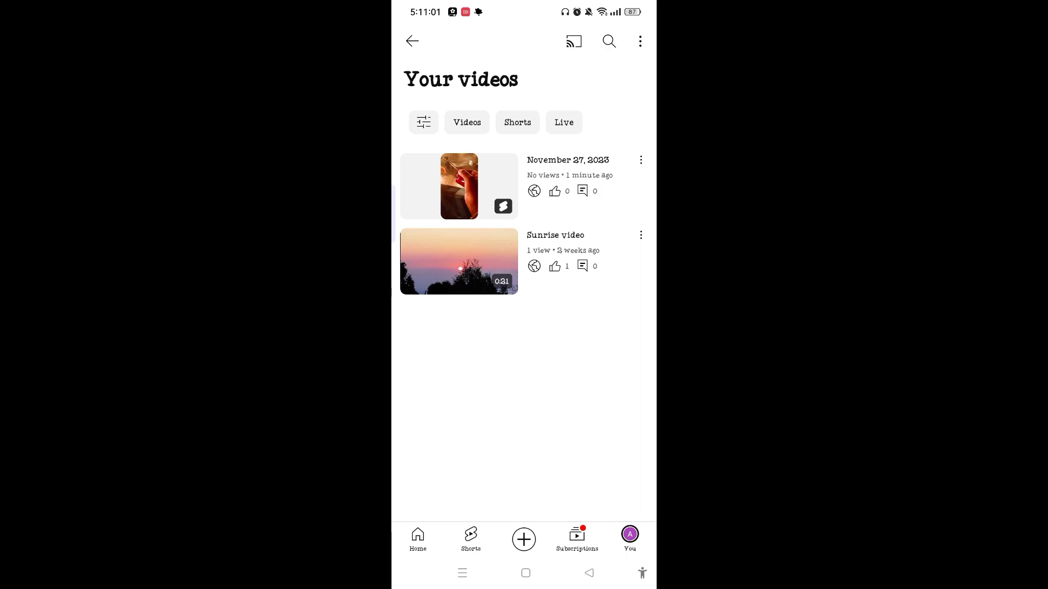
click(516, 122)
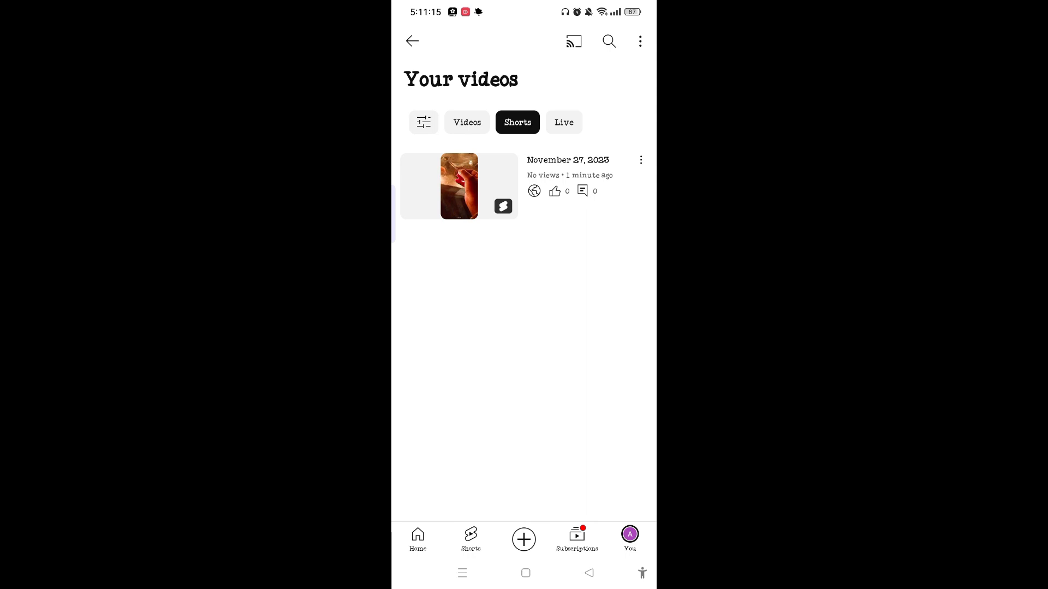
click(523, 539)
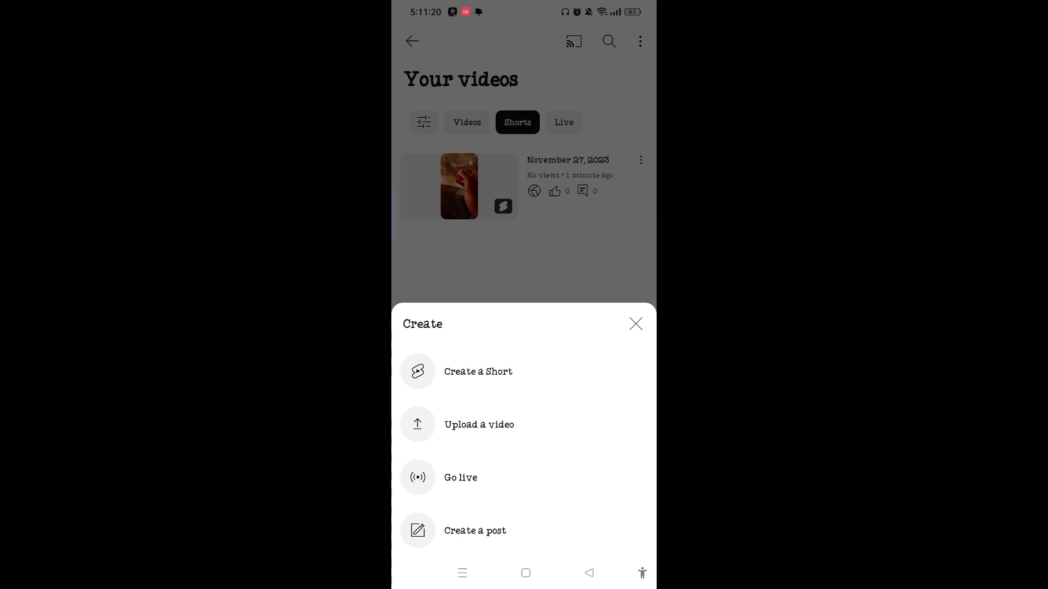
click(634, 324)
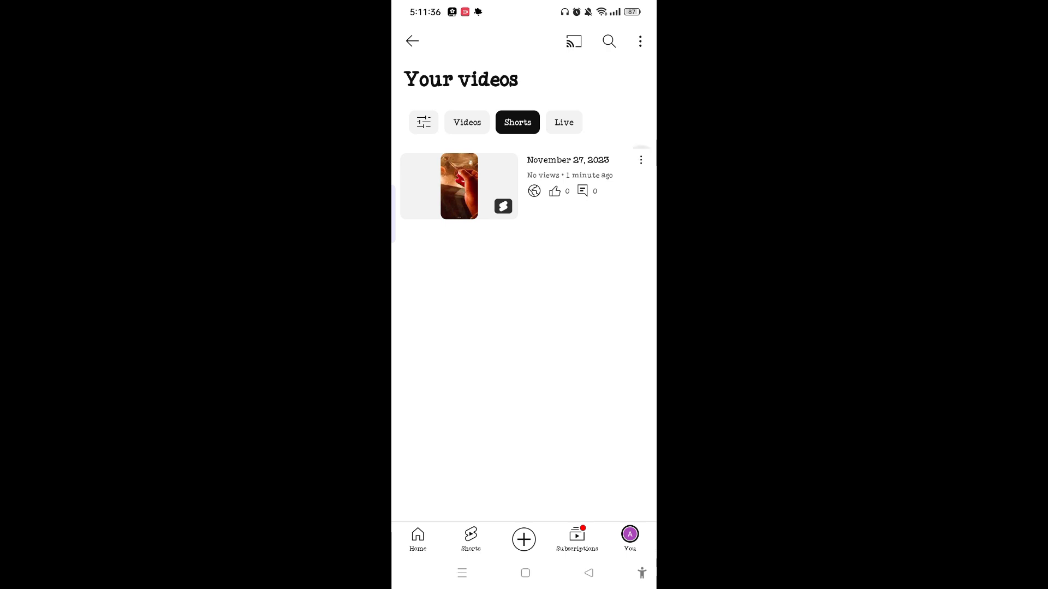
Step: Choose Delete from the three-dot menu of the November 27, 2023 Short
click(639, 161)
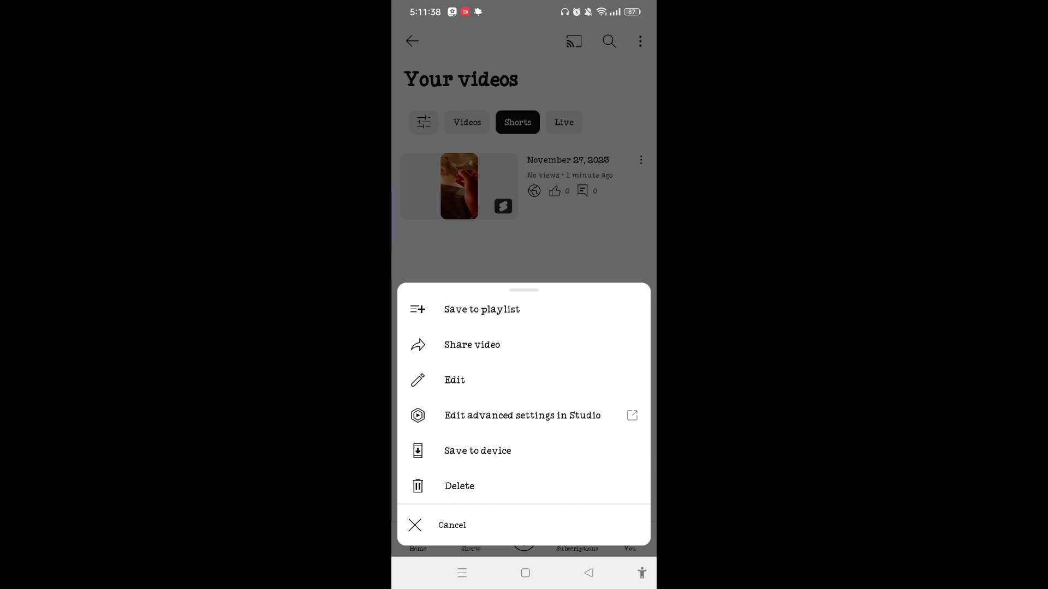
click(459, 485)
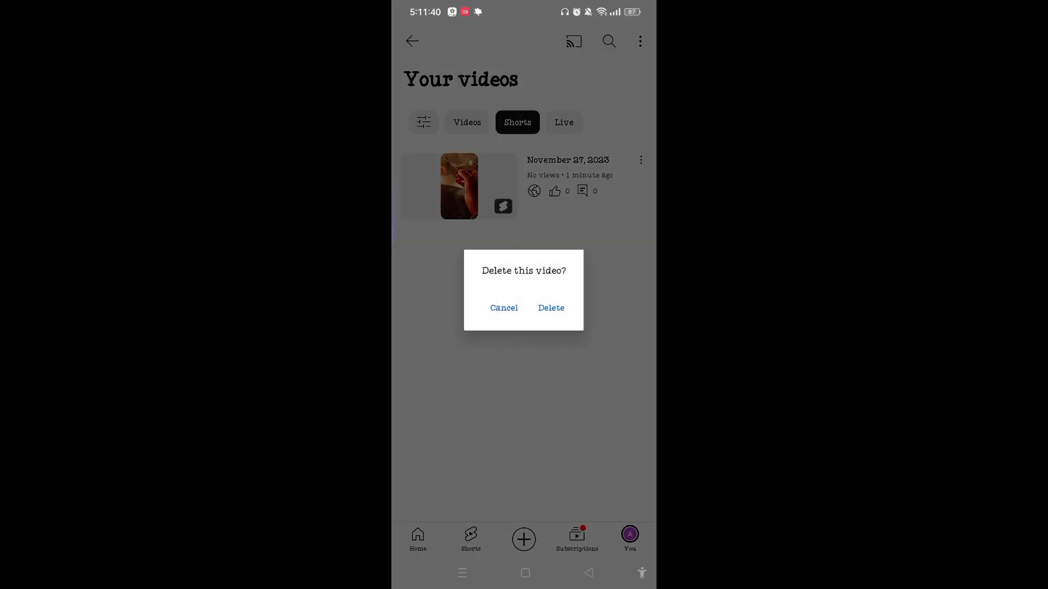